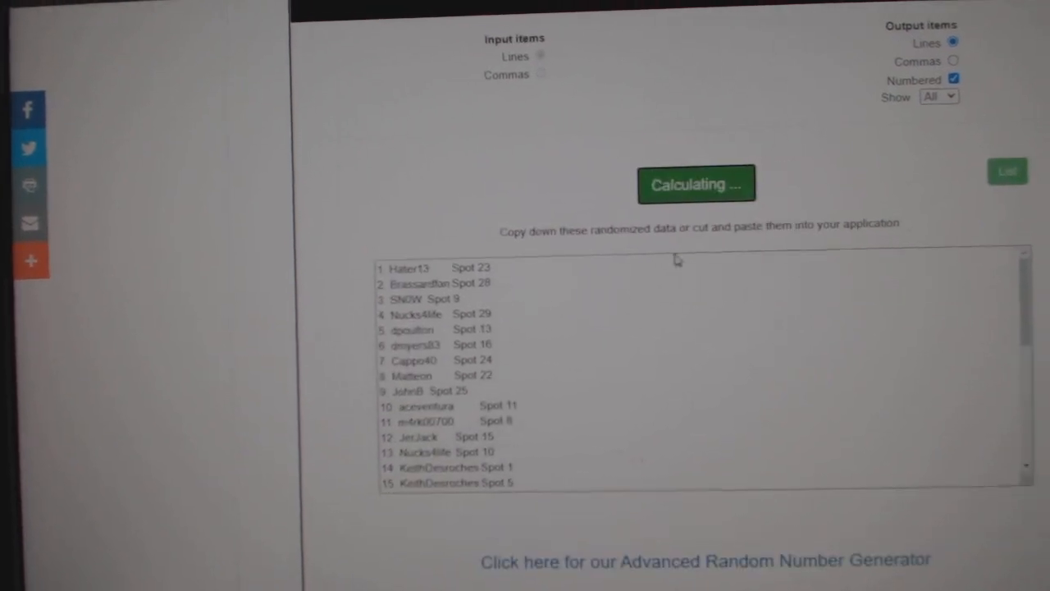
Shuffle the 31 NHL team names into a new random order, reshuffling twice more.
click(697, 184)
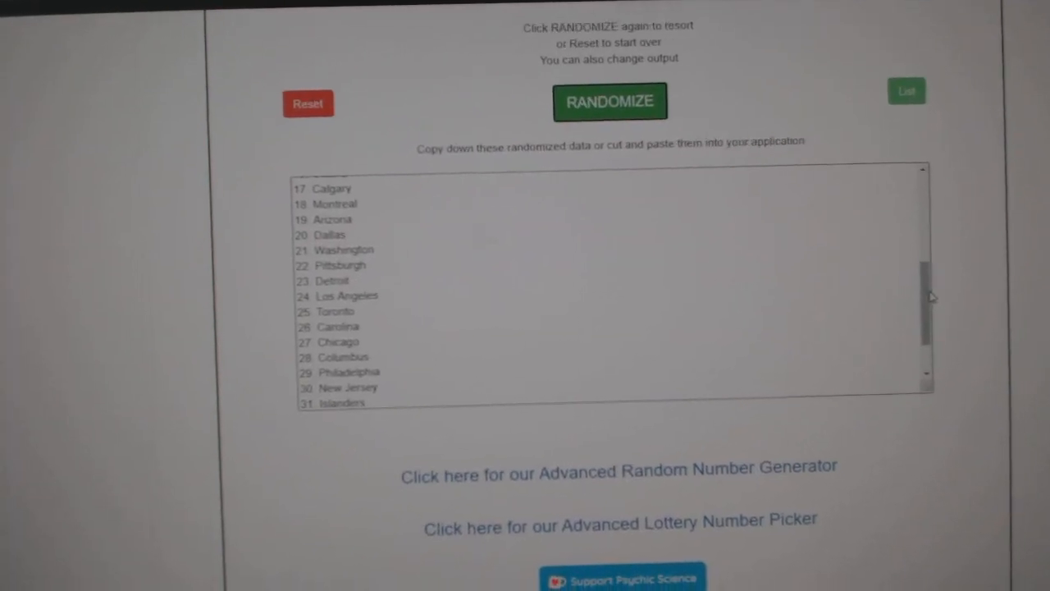
click(609, 101)
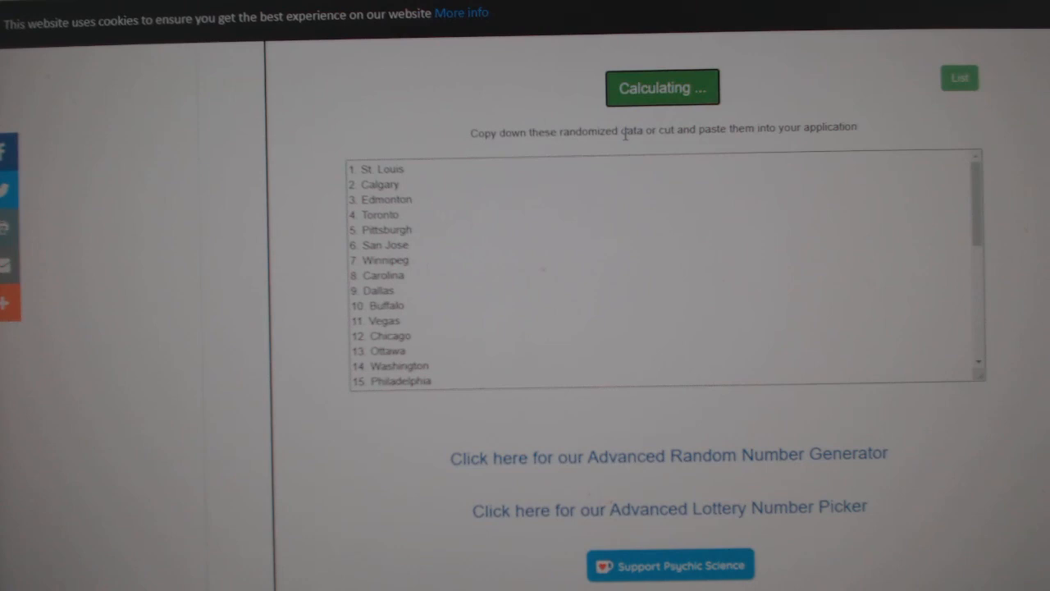
click(662, 88)
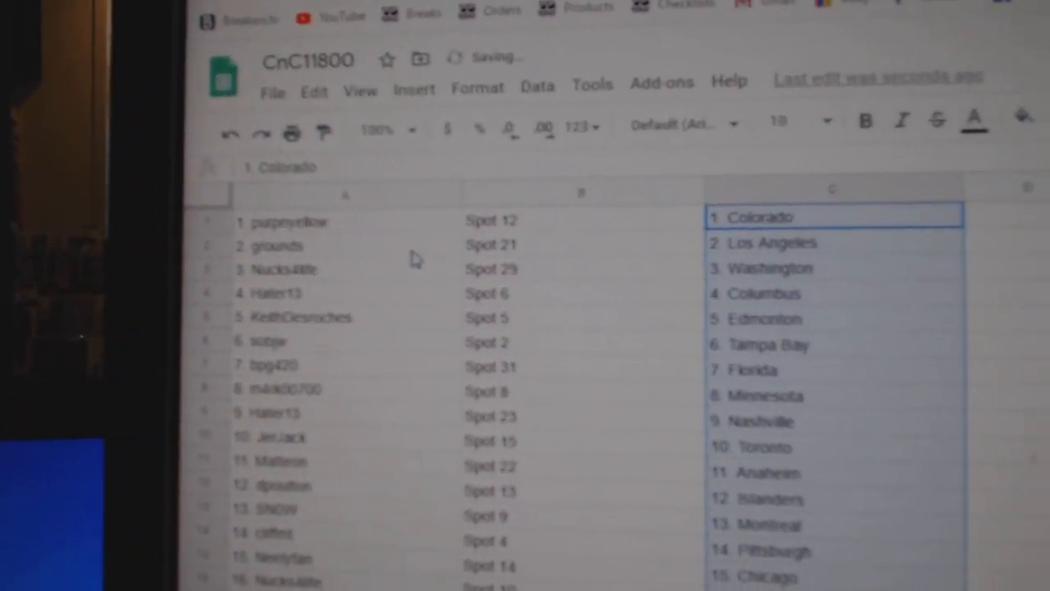
click(288, 266)
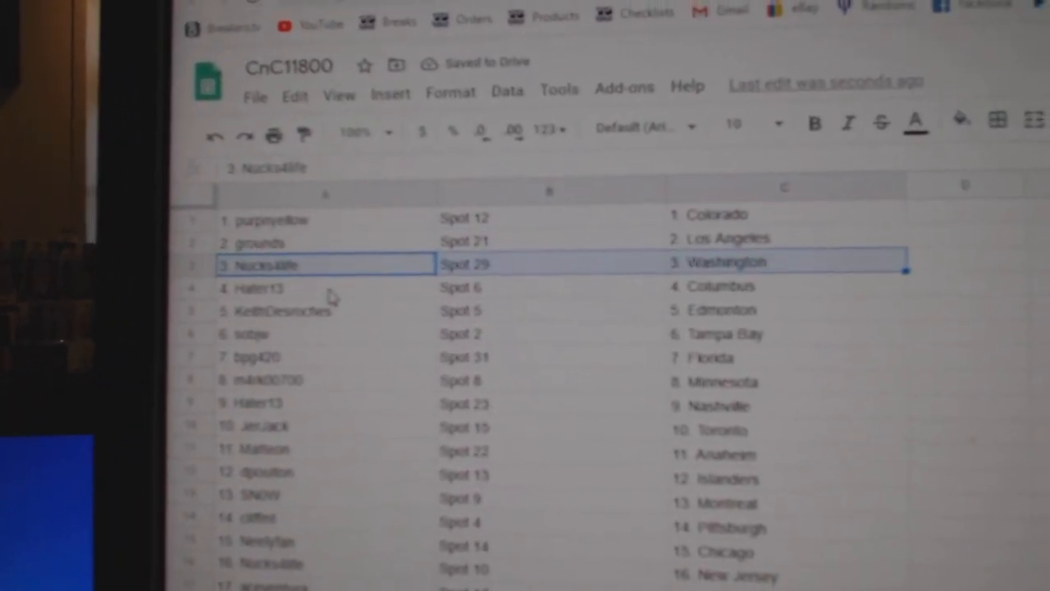
scroll(down, 3)
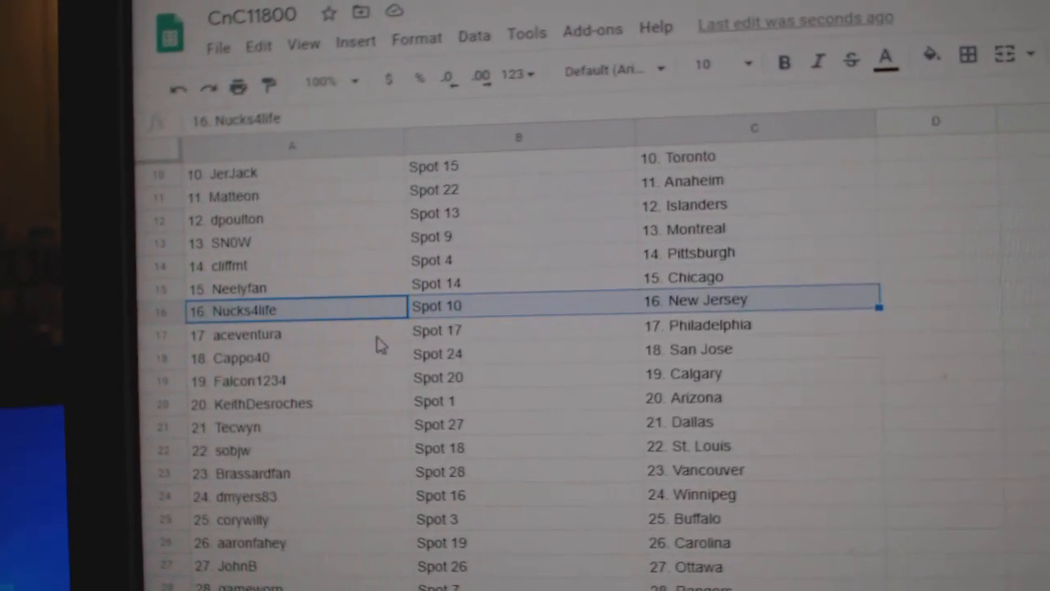
click(238, 349)
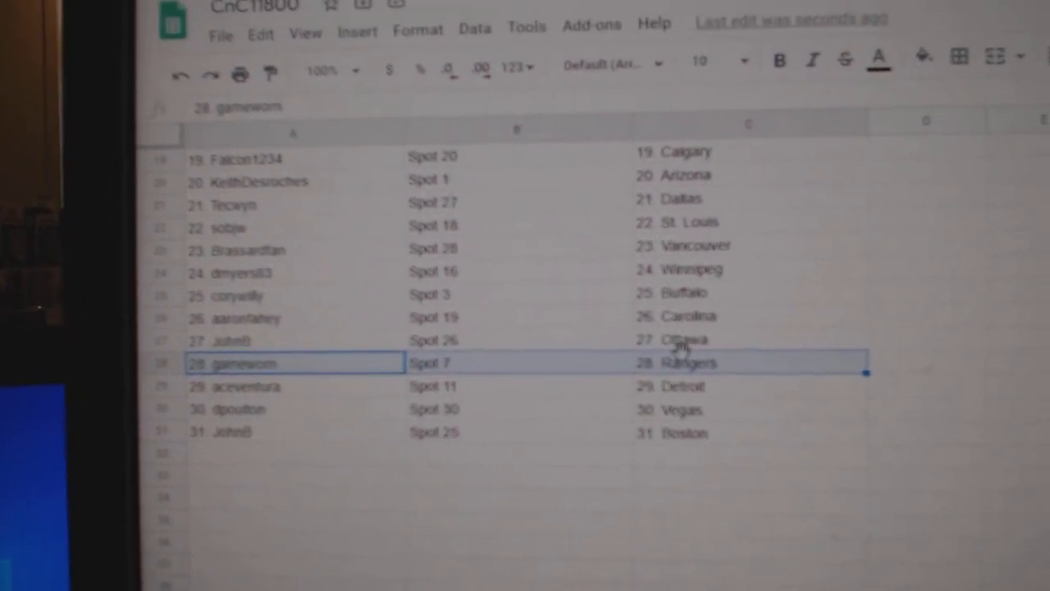
click(271, 408)
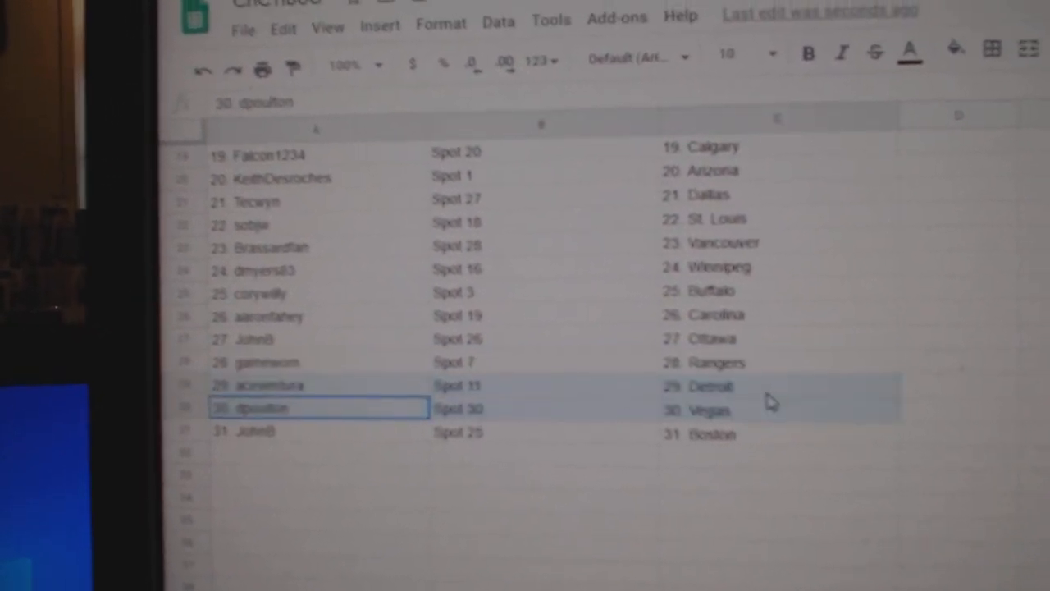